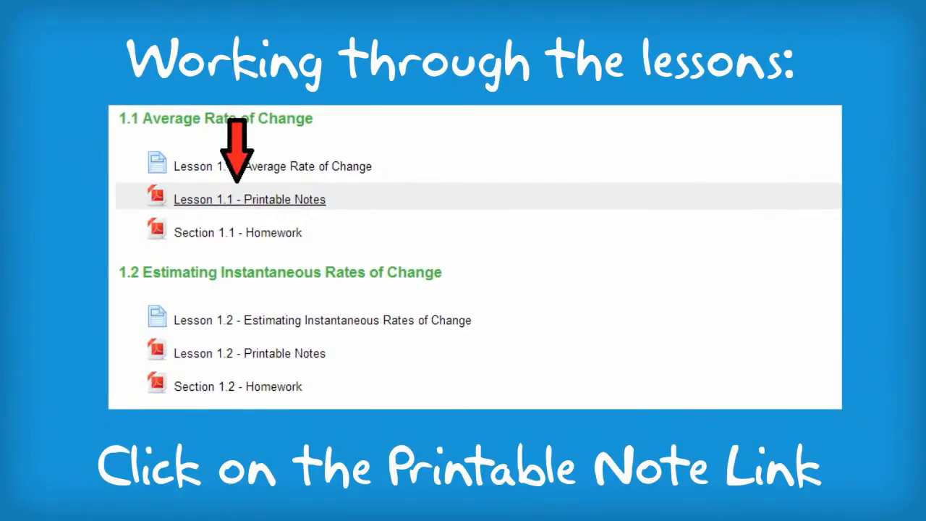
- Open the 'Lesson 1.1 - Printable Notes' PDF on Average Rate of Change from the course page
left_click(249, 199)
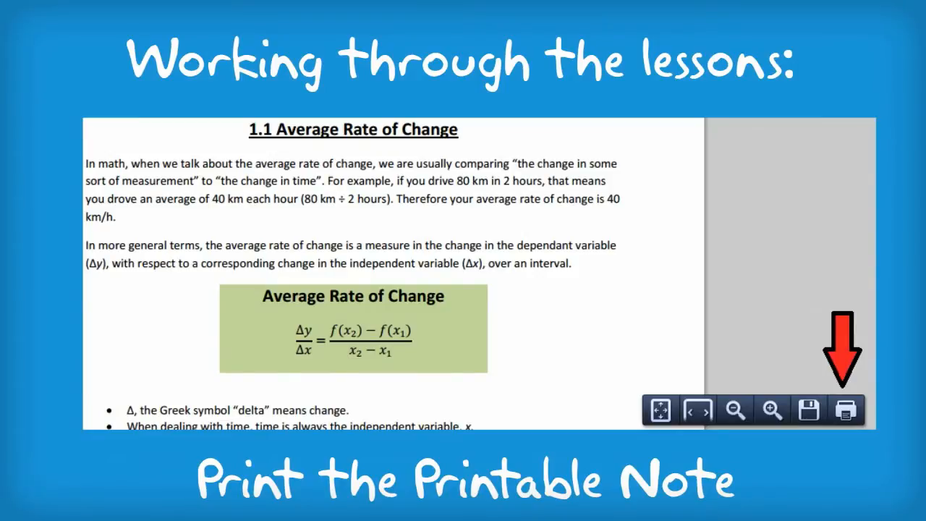